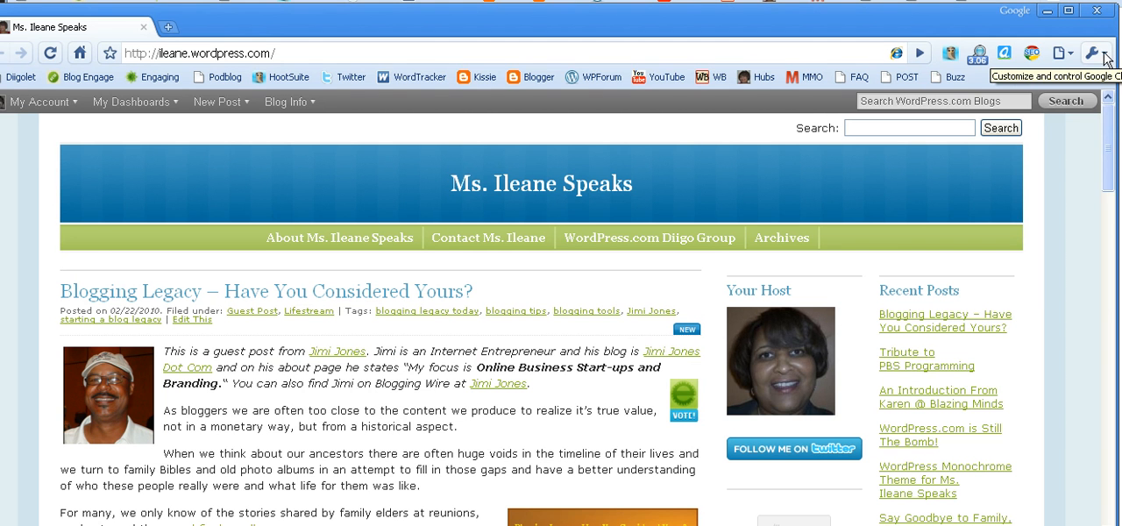
# Go to Chrome's installed Extensions page via the wrench menu and review the list.
pyautogui.click(1101, 53)
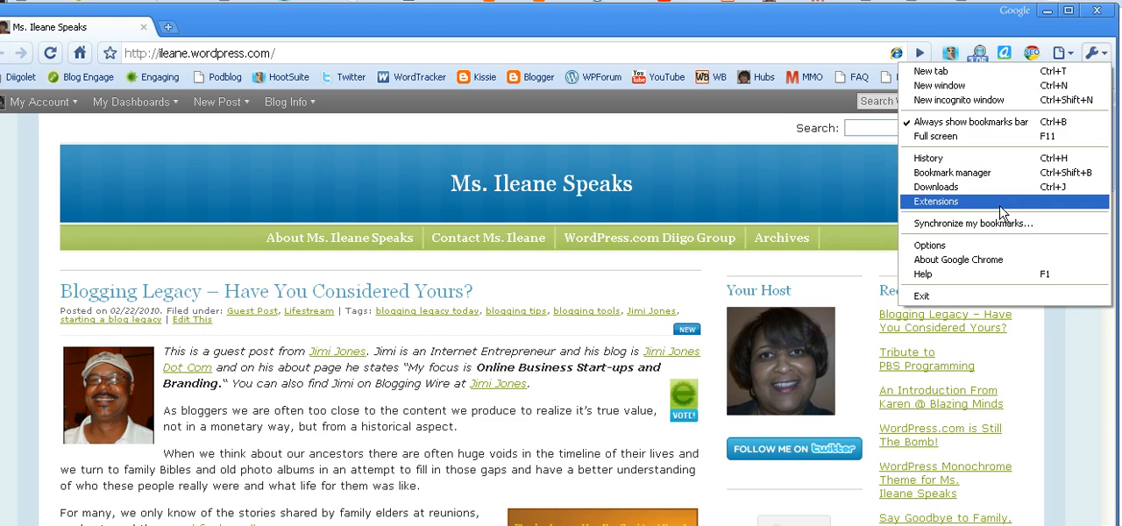
pyautogui.click(936, 202)
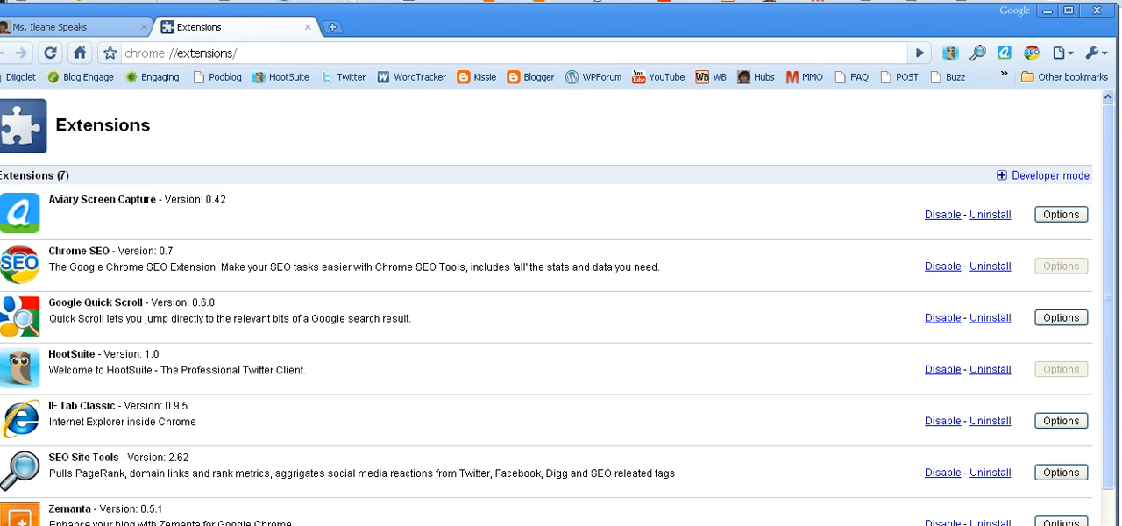
pyautogui.moveTo(773, 143)
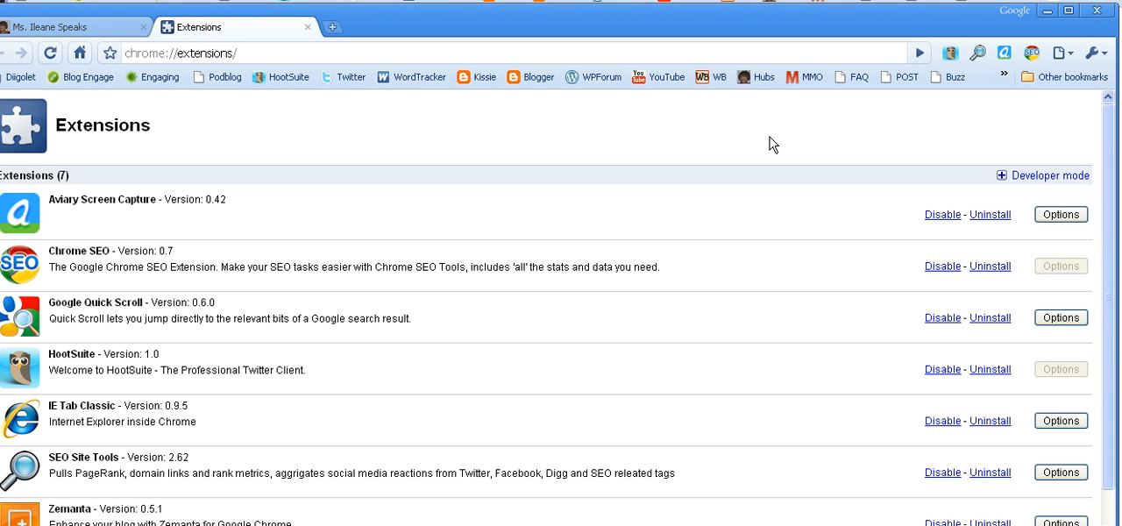
pyautogui.moveTo(1111, 161)
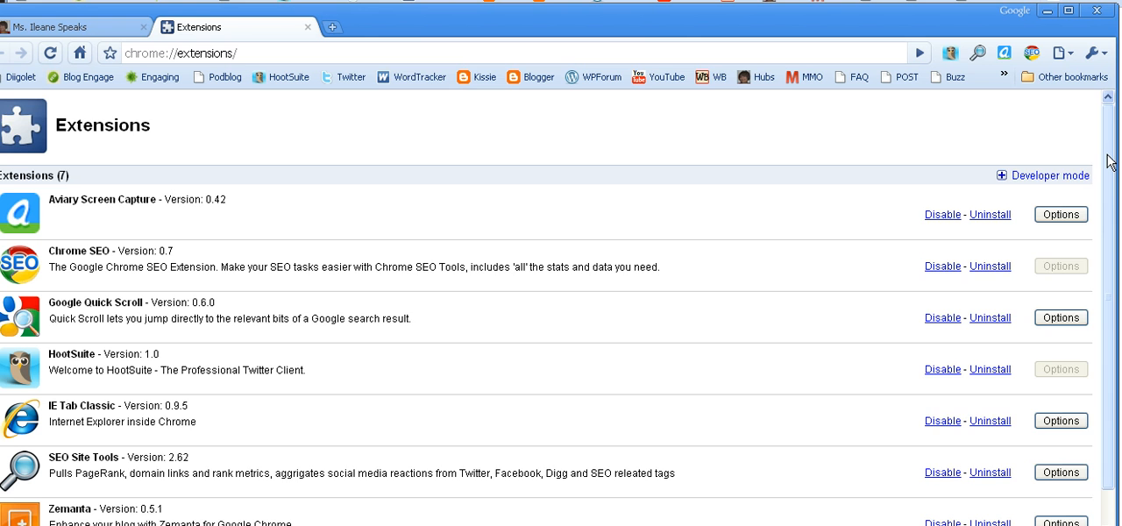
pyautogui.scroll(-3)
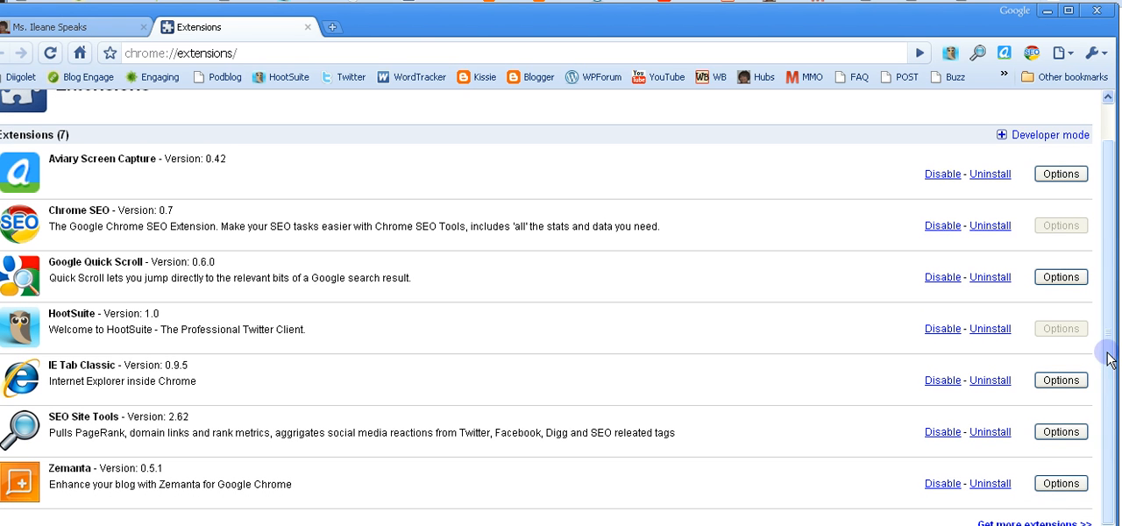
pyautogui.moveTo(1108, 354)
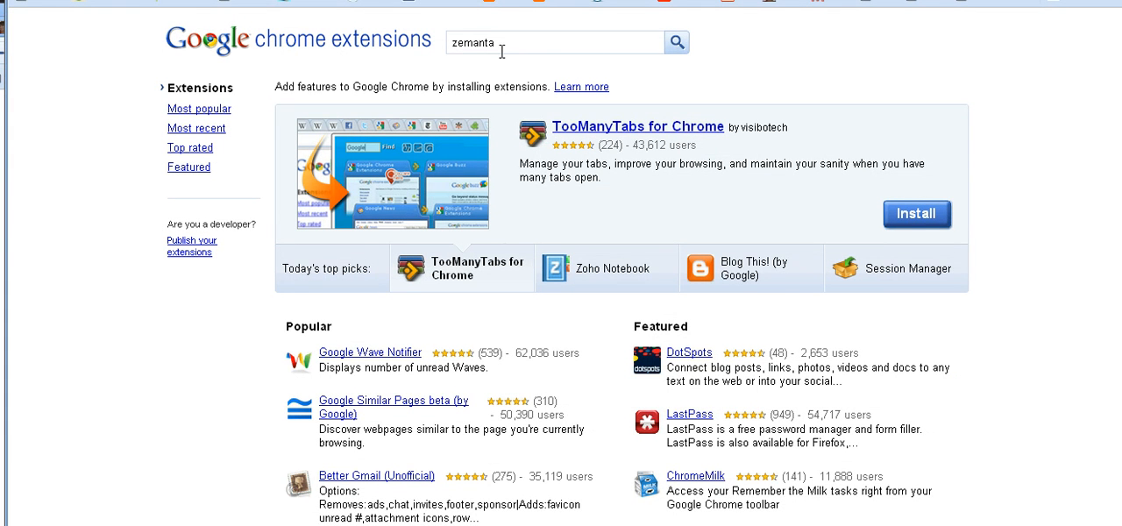
# Run the gallery search for 'zemanta' to show the Zemanta extension result.
pyautogui.click(676, 42)
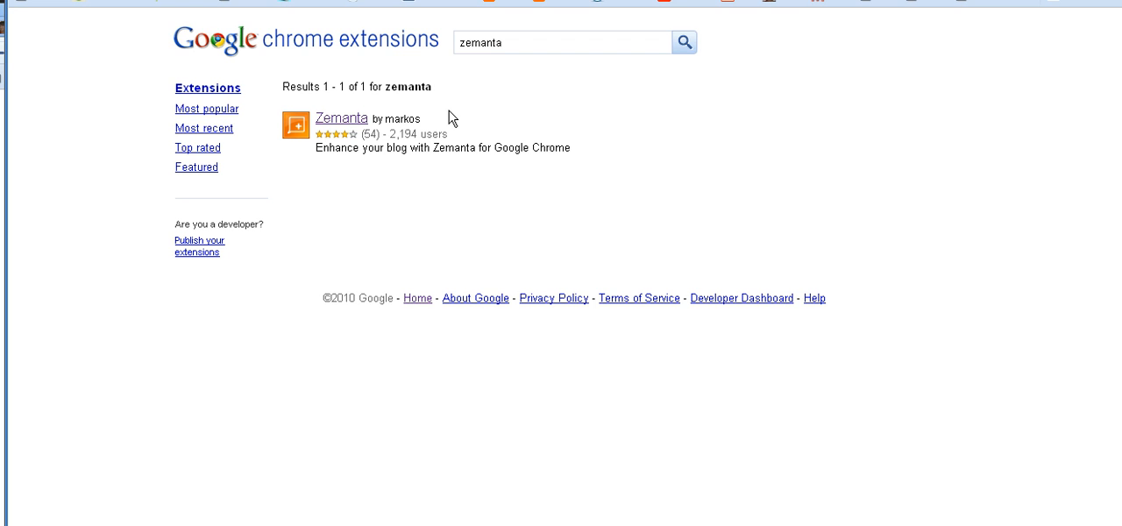
pyautogui.moveTo(696, 195)
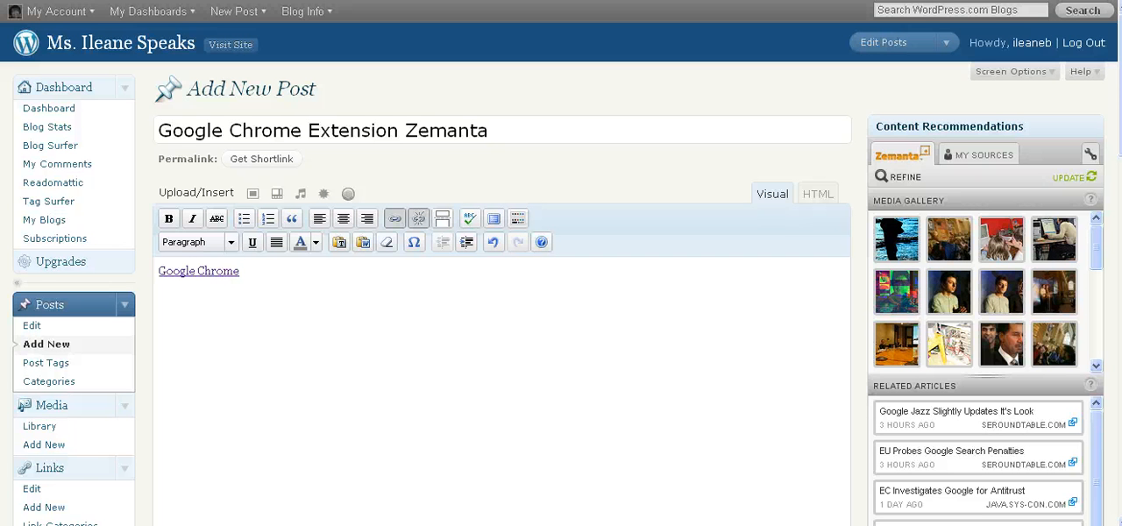
pyautogui.moveTo(736, 384)
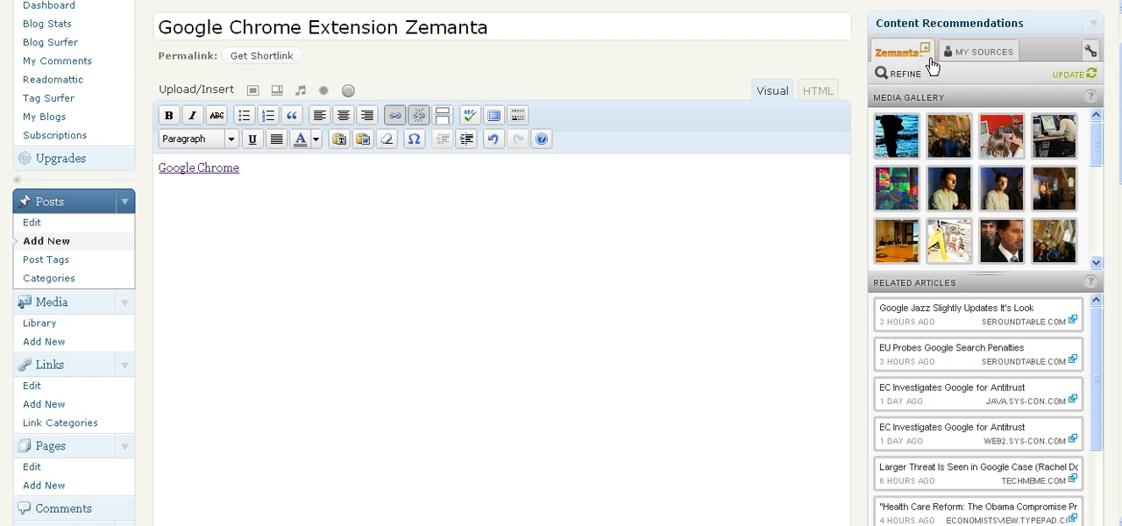
pyautogui.moveTo(901, 65)
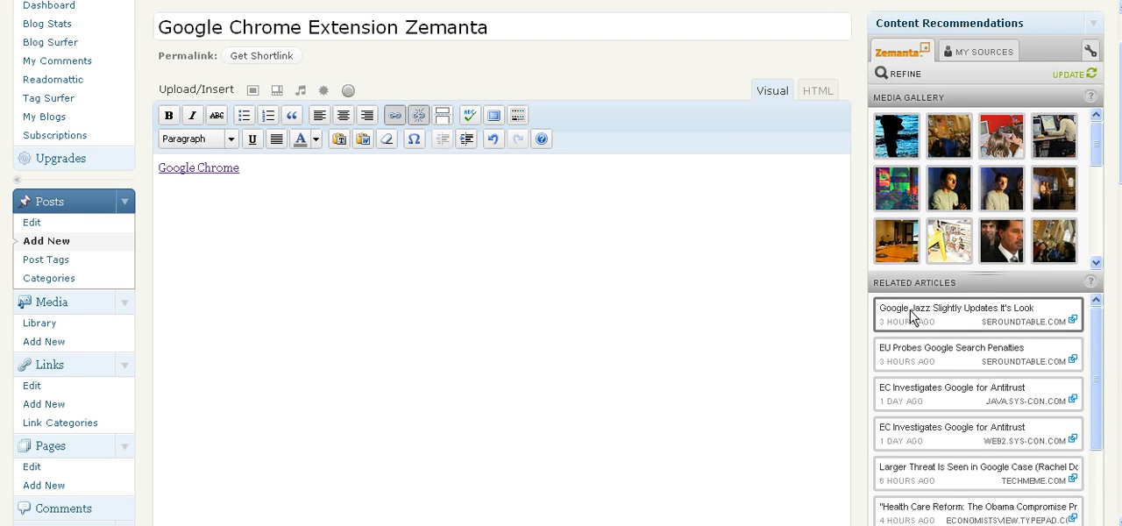
pyautogui.moveTo(184, 168)
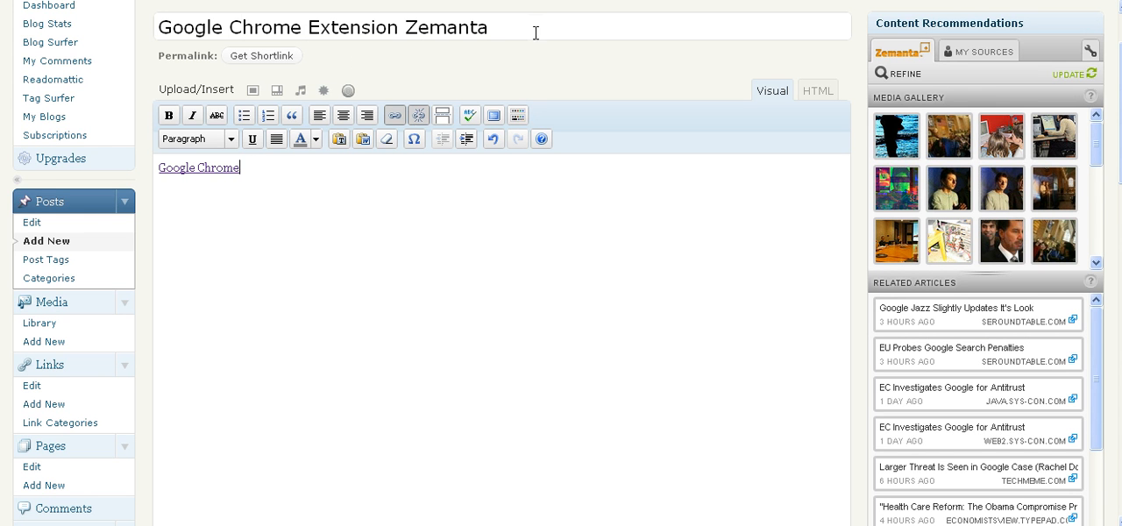
pyautogui.moveTo(317, 228)
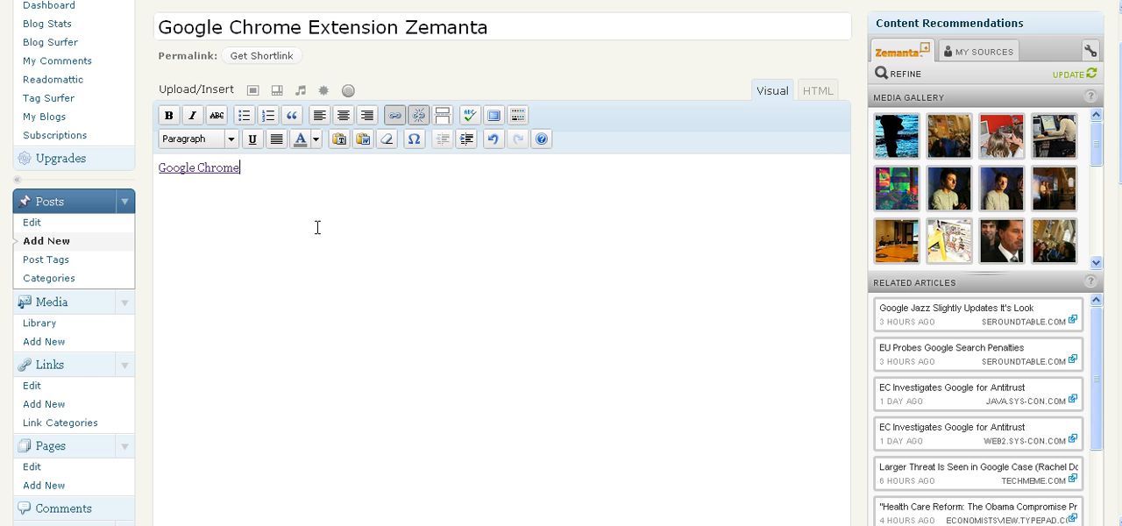
pyautogui.moveTo(983, 51)
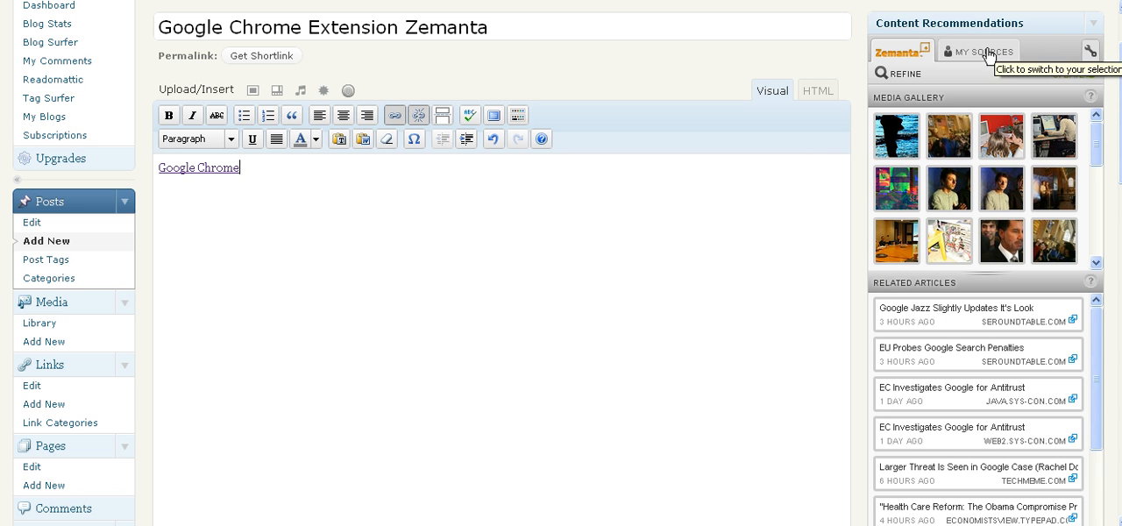
# Show Zemanta's related articles from the blogger's own sources and browse further titles.
pyautogui.click(985, 50)
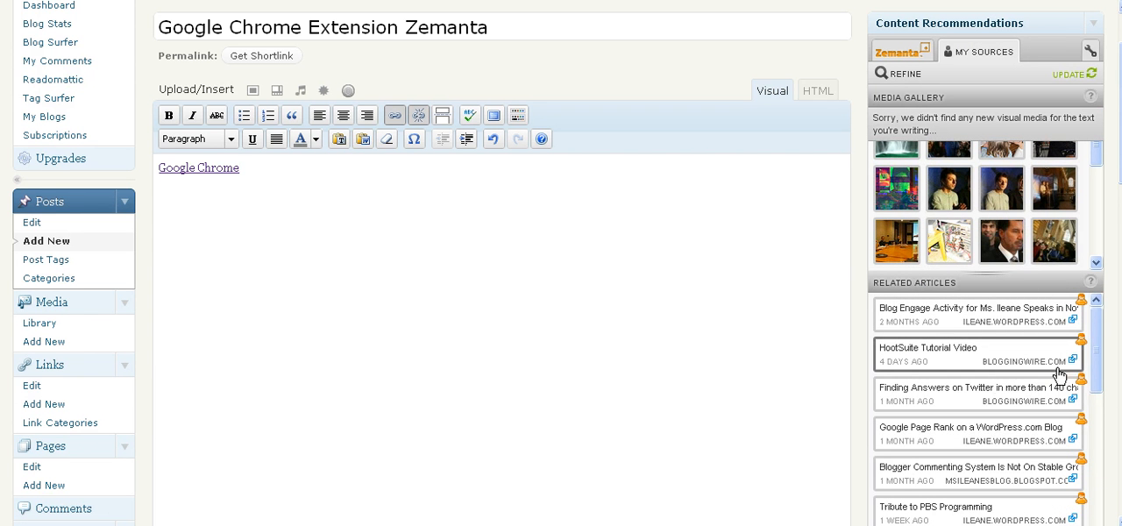
pyautogui.moveTo(1106, 392)
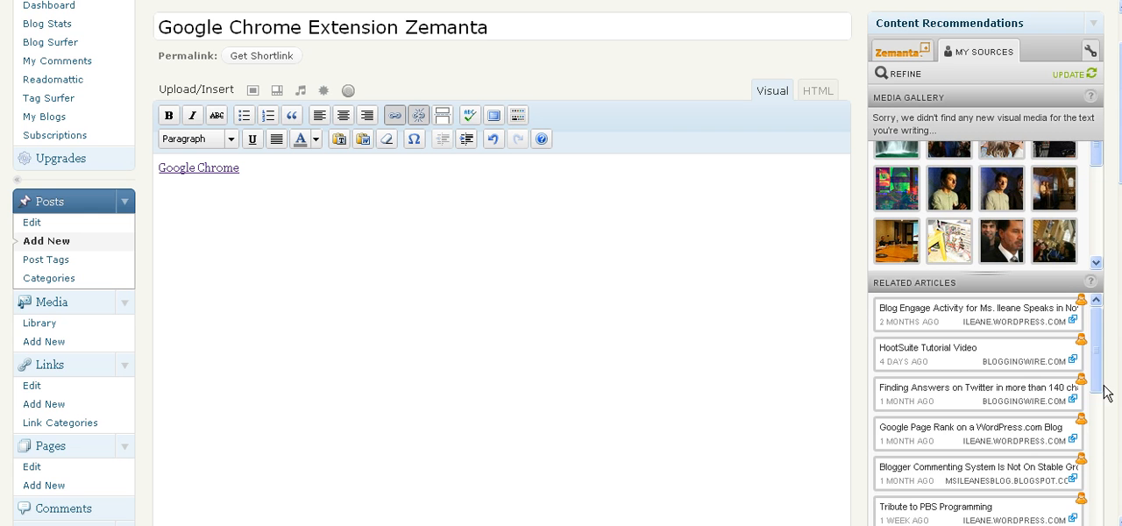
pyautogui.scroll(-3)
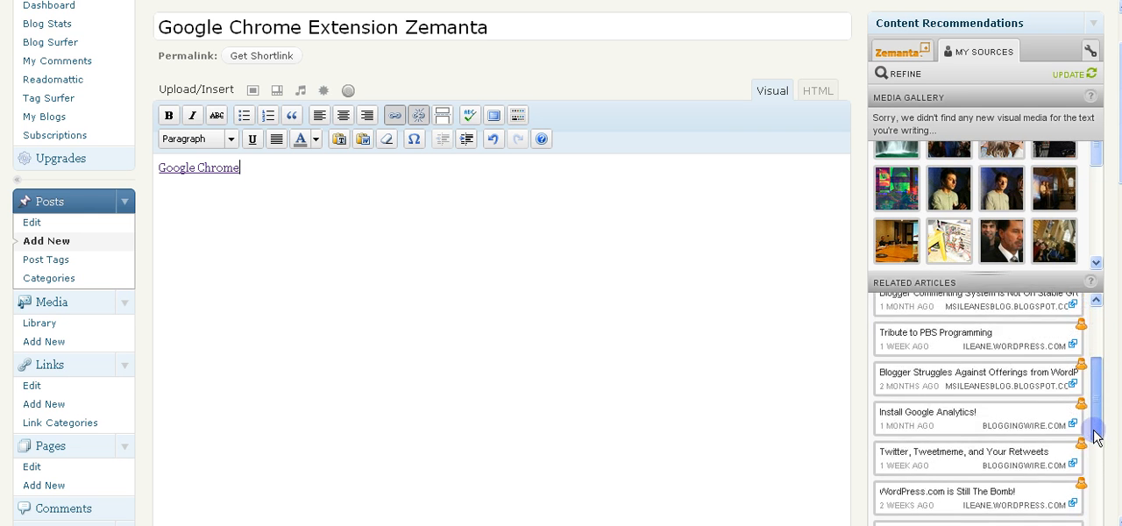
pyautogui.scroll(-3)
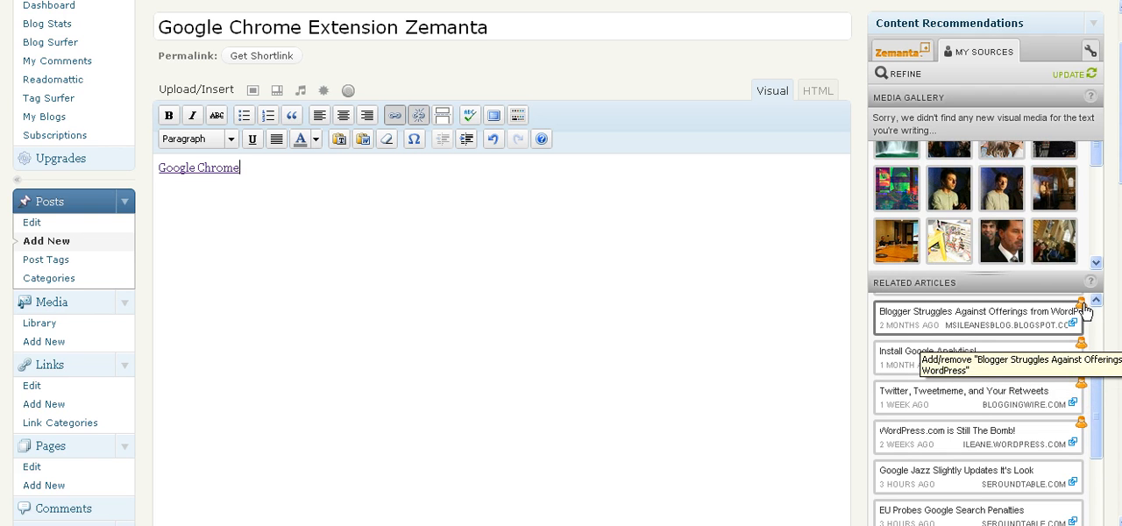
pyautogui.moveTo(1080, 349)
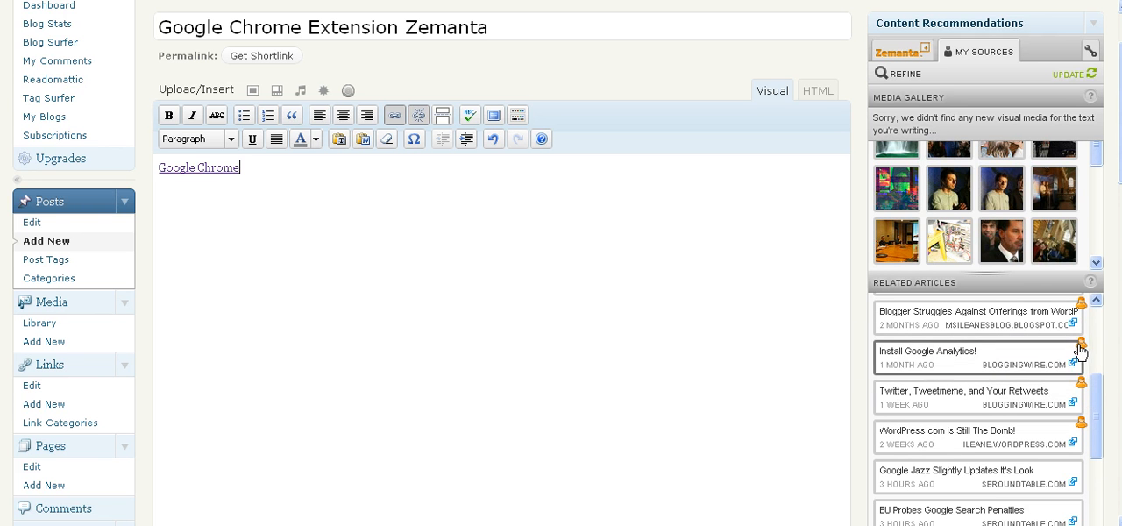
pyautogui.moveTo(1092, 49)
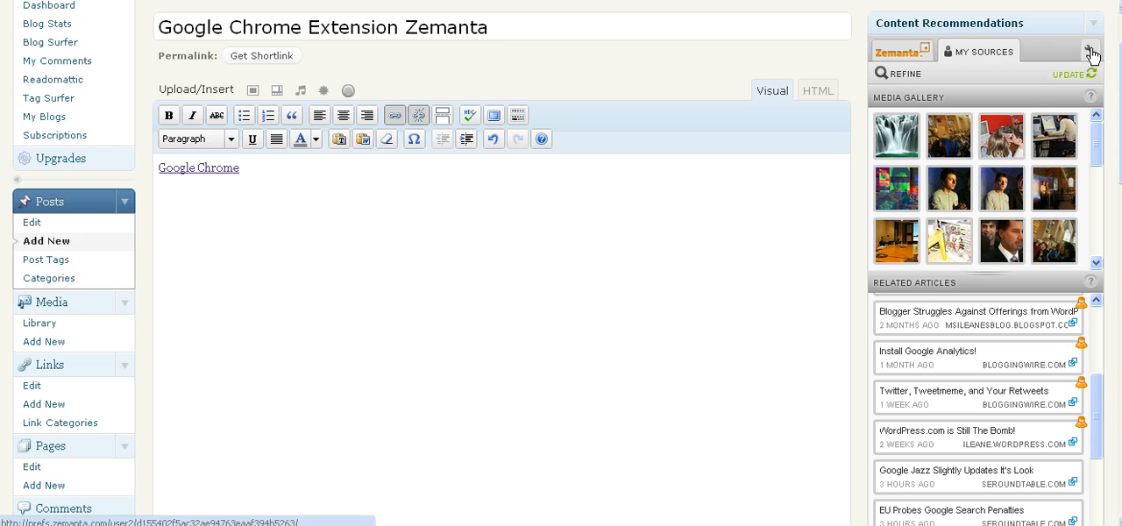
# Bring up Zemanta Preferences and review down to the My Sources content settings.
pyautogui.click(1090, 53)
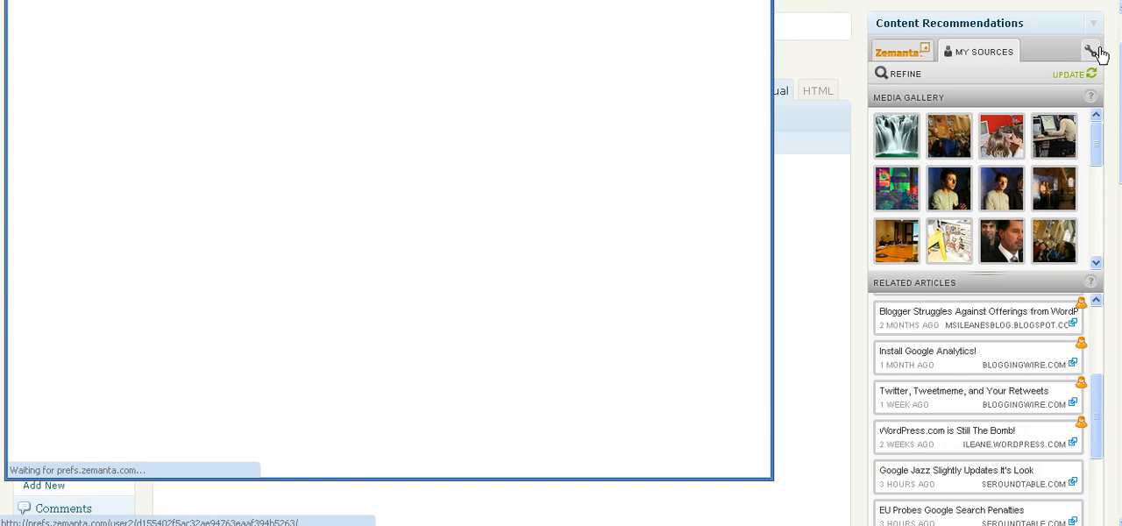
pyautogui.click(1090, 51)
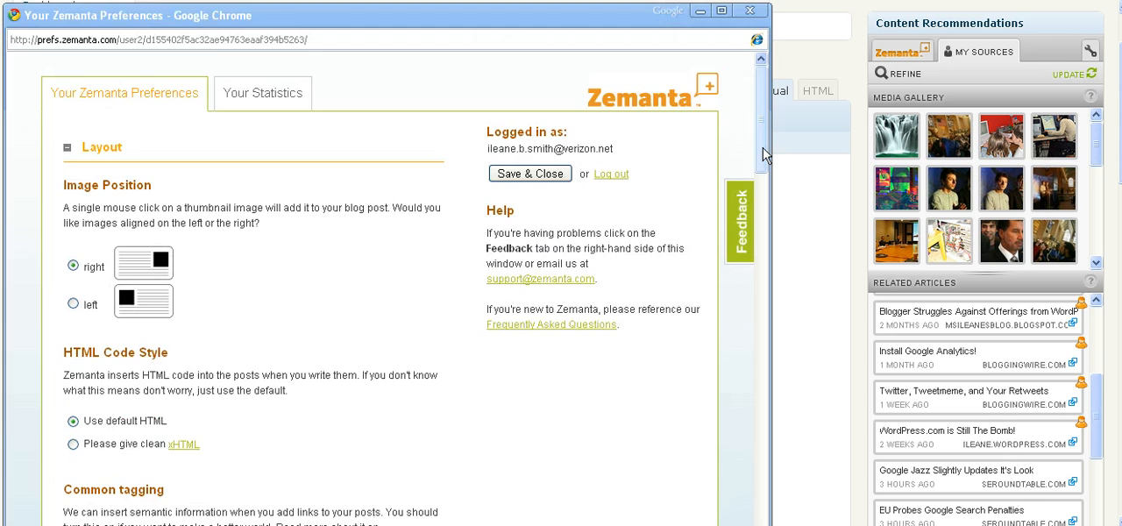
pyautogui.scroll(-3)
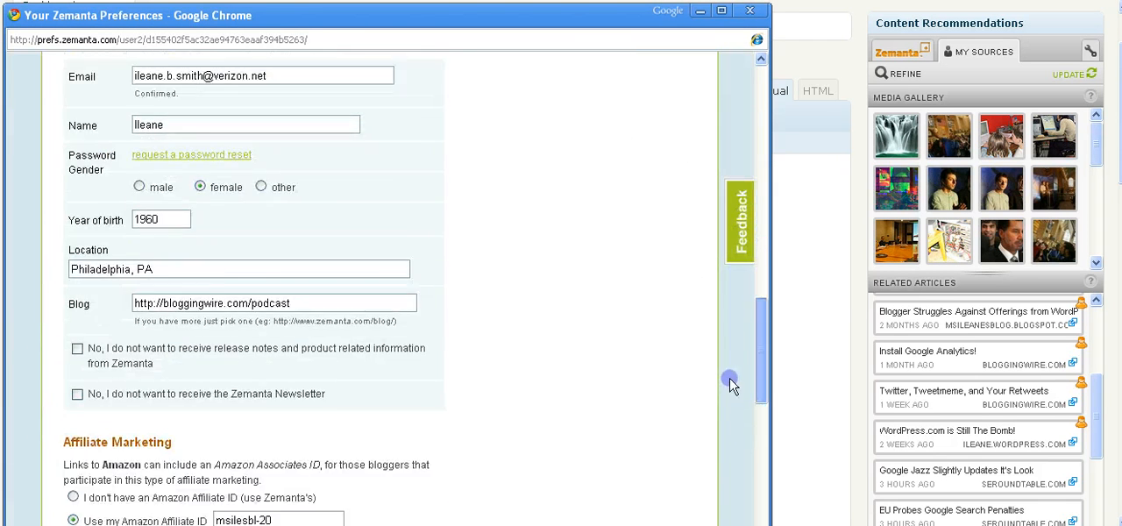
pyautogui.scroll(-3)
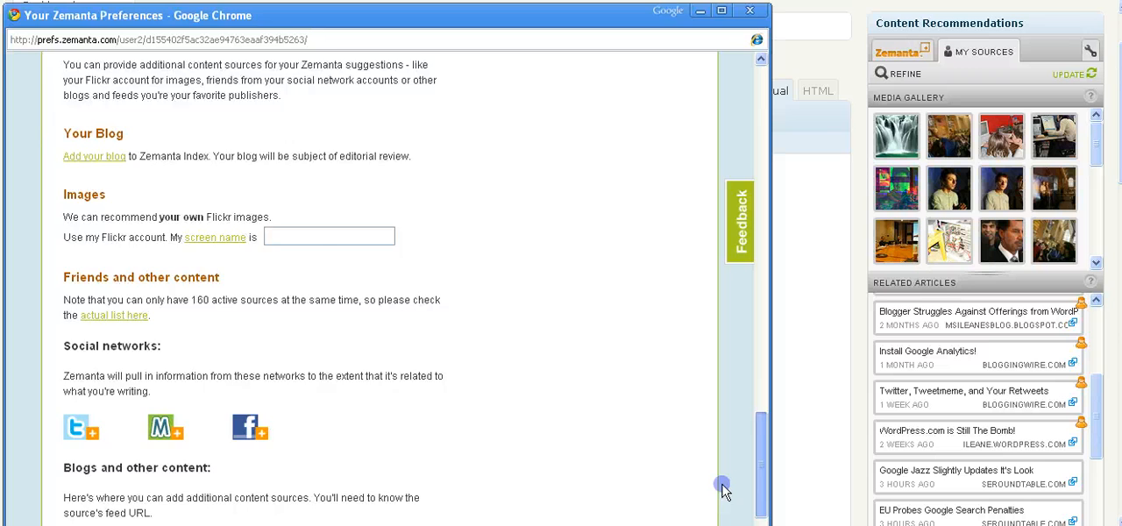
pyautogui.scroll(-3)
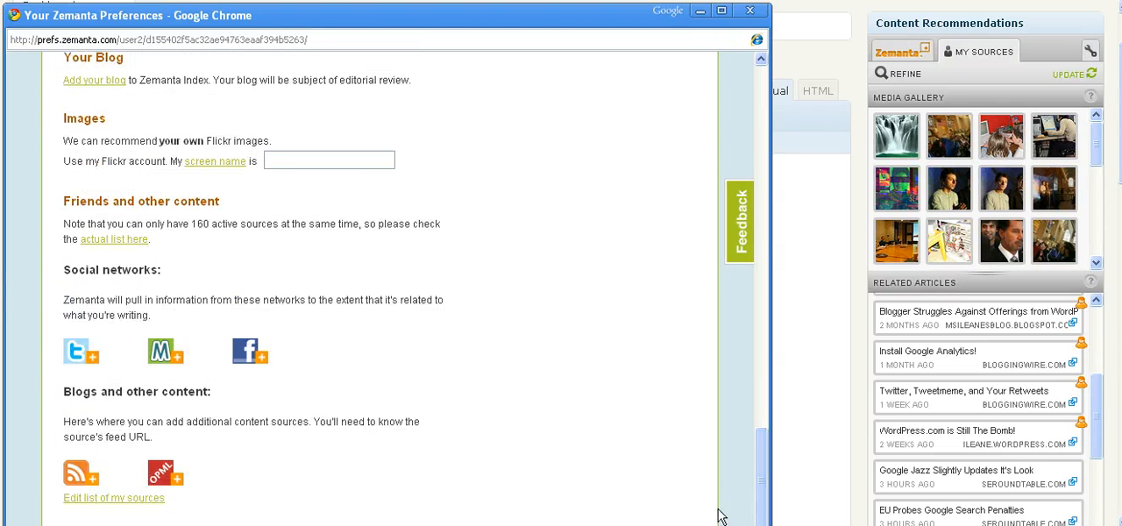
pyautogui.moveTo(112, 507)
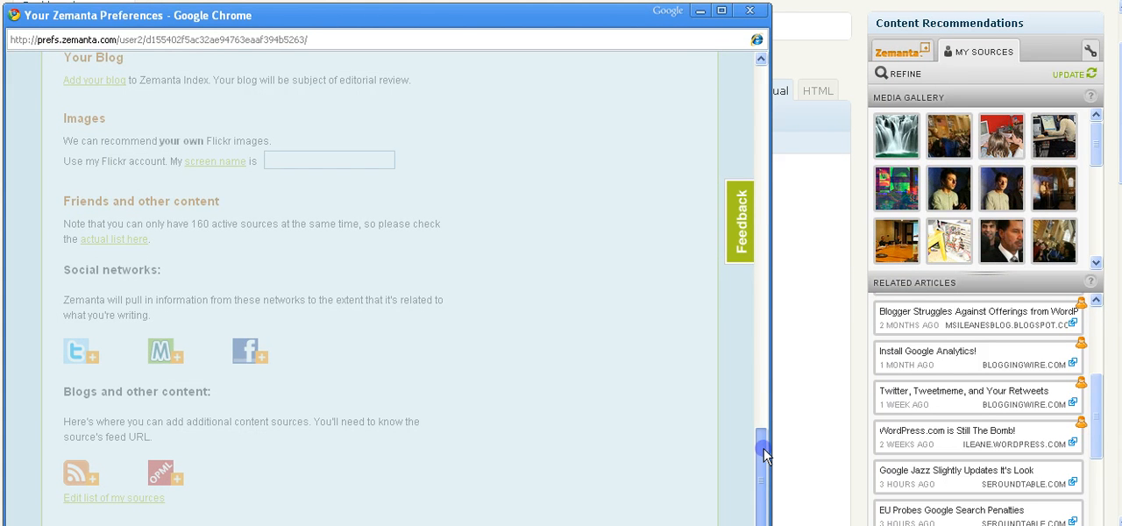
pyautogui.click(114, 498)
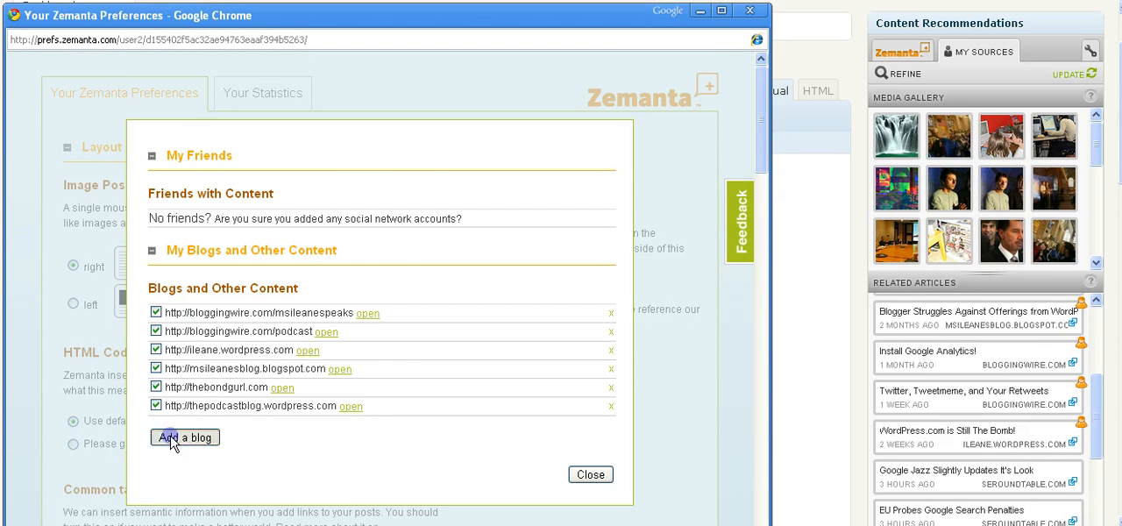
pyautogui.click(589, 474)
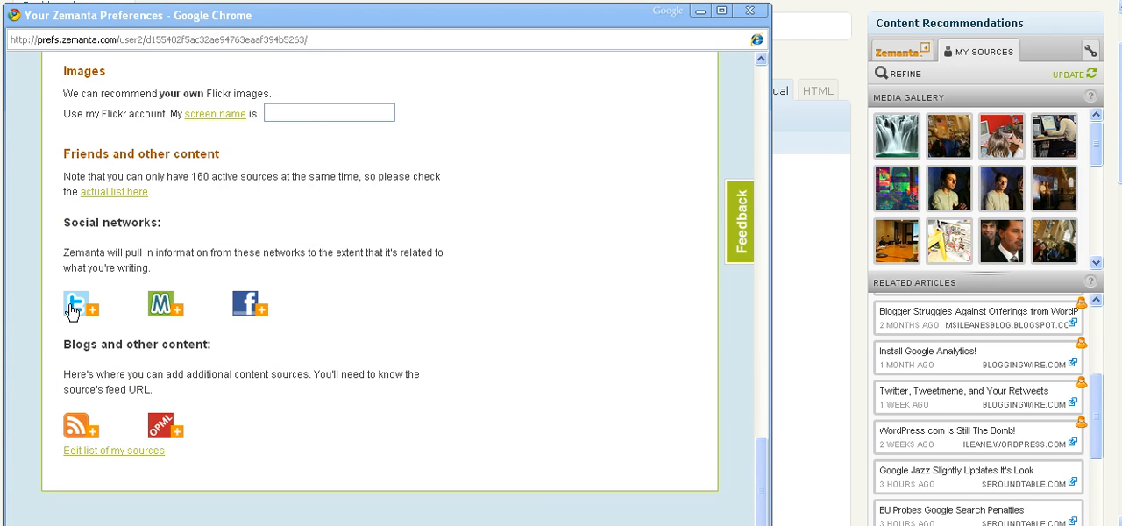
pyautogui.moveTo(231, 316)
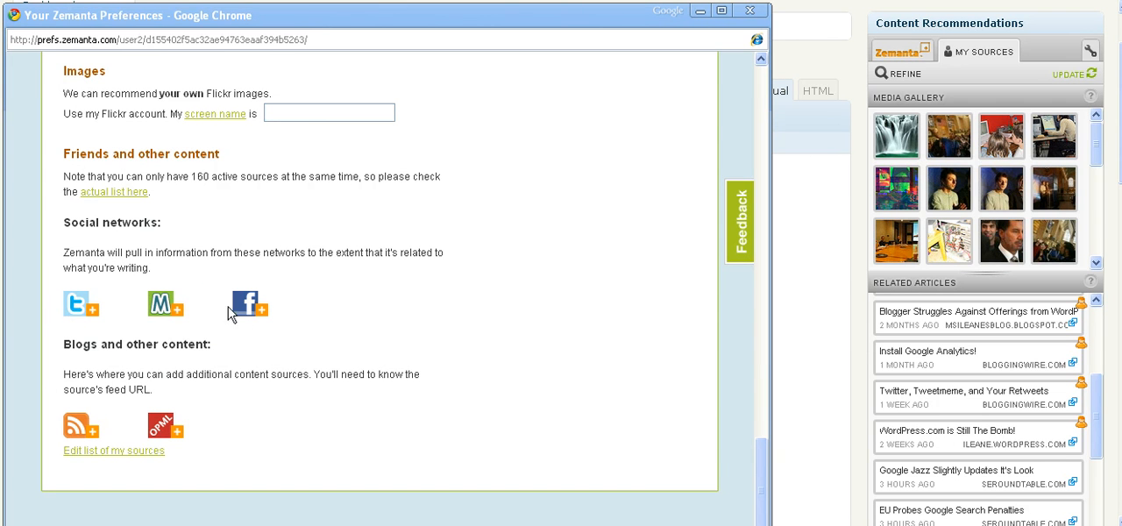
pyautogui.moveTo(192, 466)
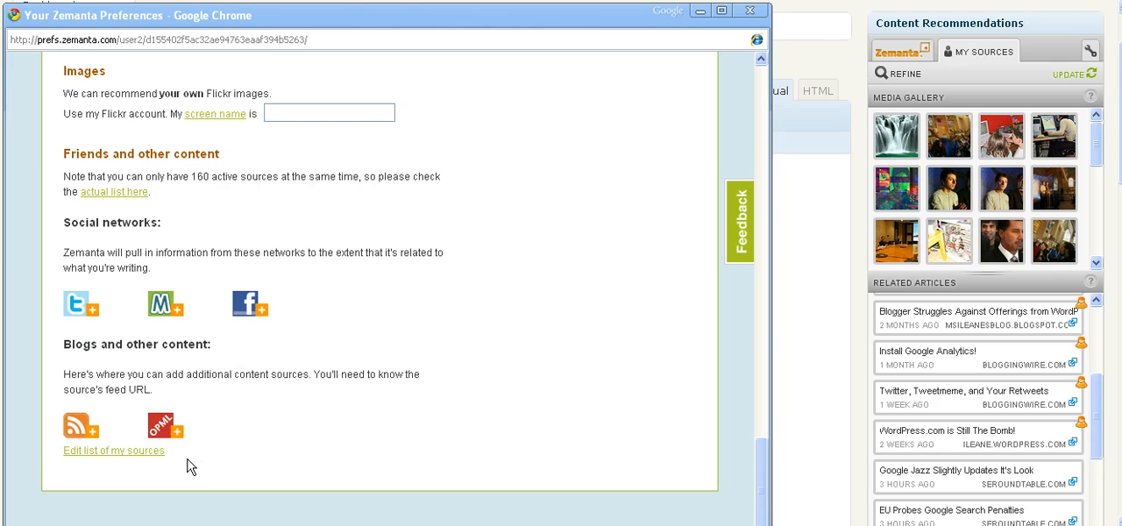
pyautogui.moveTo(490, 522)
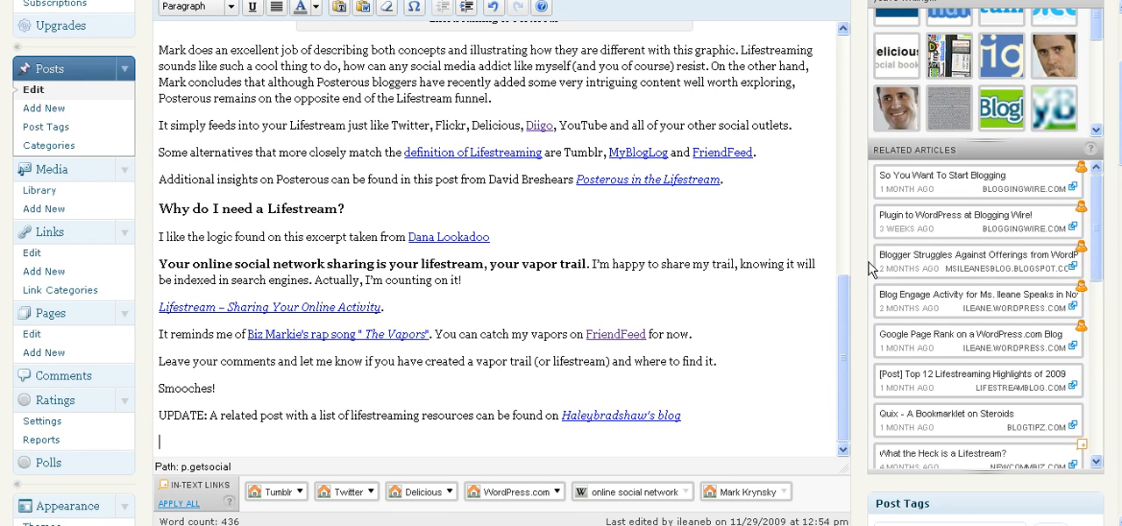
pyautogui.moveTo(843, 389)
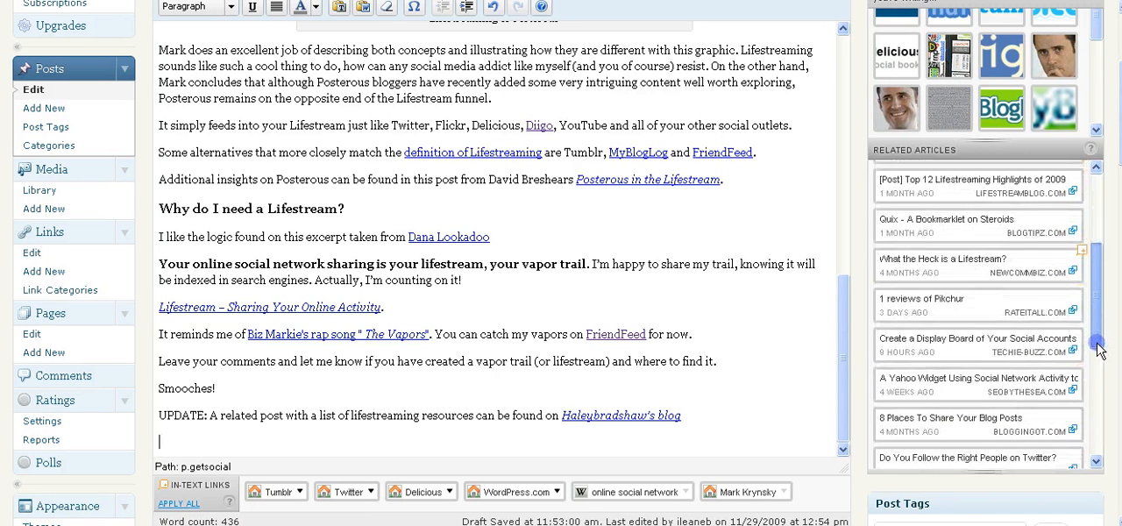
# Browse Zemanta's Related Articles suggestions for the Posterous lifestreaming post.
pyautogui.scroll(-3)
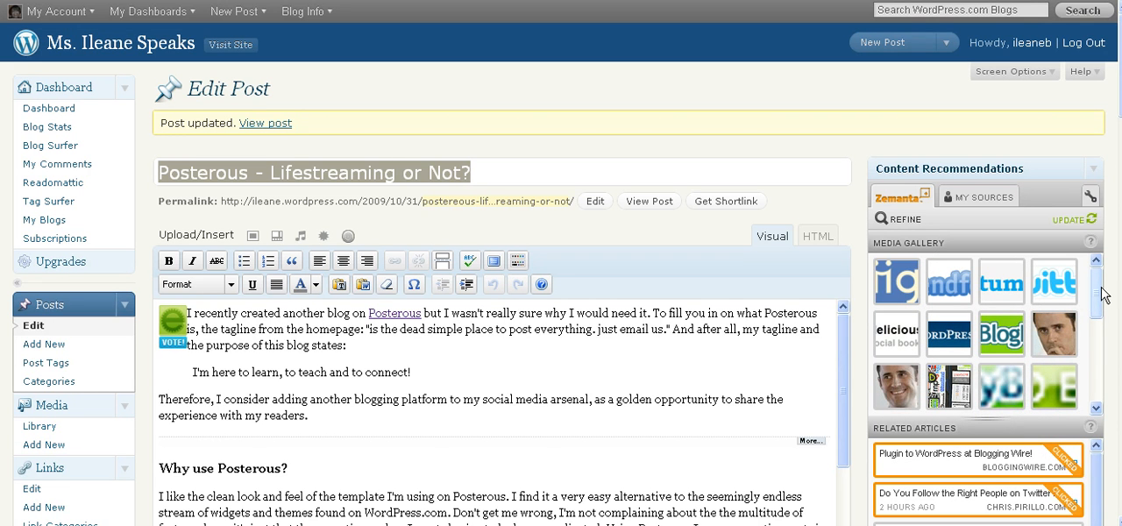
pyautogui.moveTo(1099, 298)
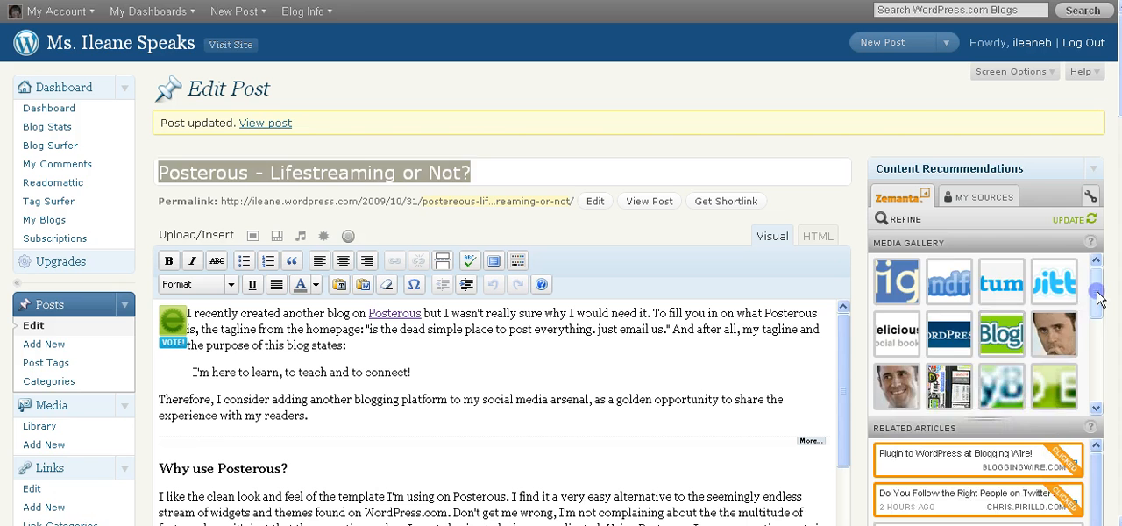
# Browse further image suggestions in the Zemanta Media Gallery for the updated post.
pyautogui.scroll(-3)
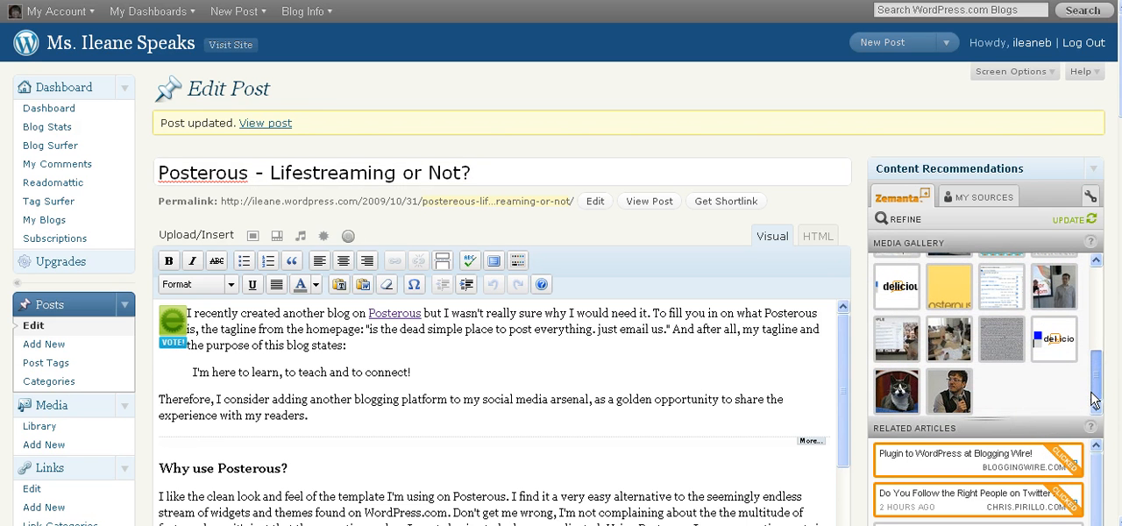